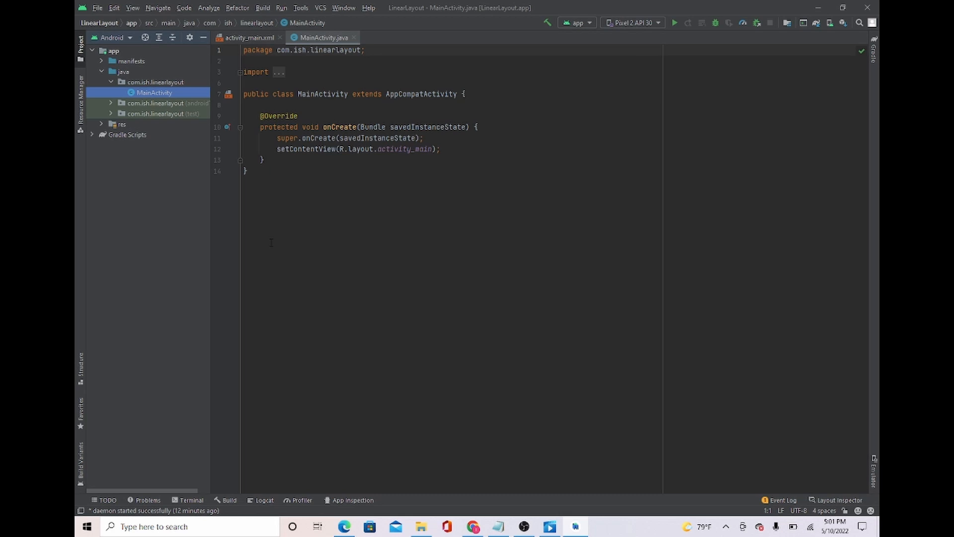
- Bring up activity_main.xml in the Design editor, showing its empty ConstraintLayout root
click(246, 171)
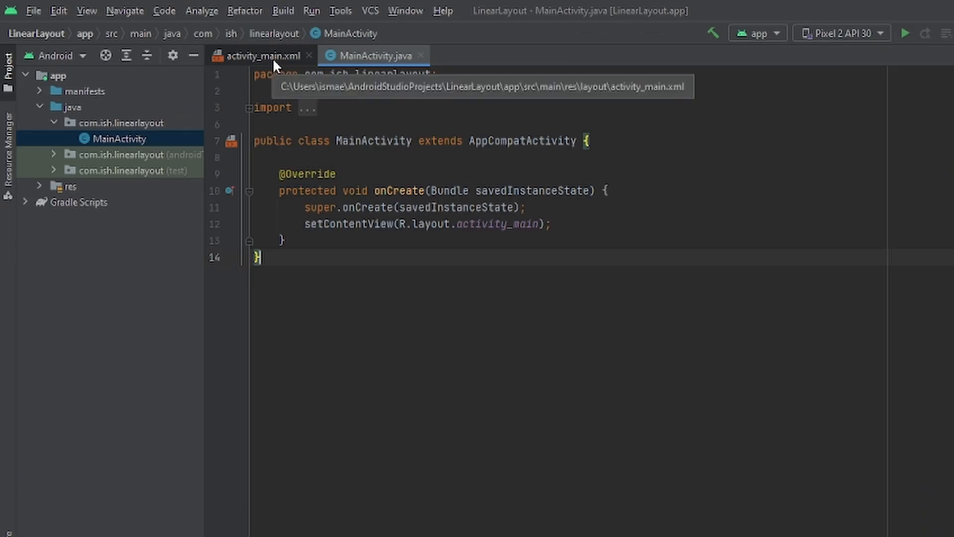
click(263, 55)
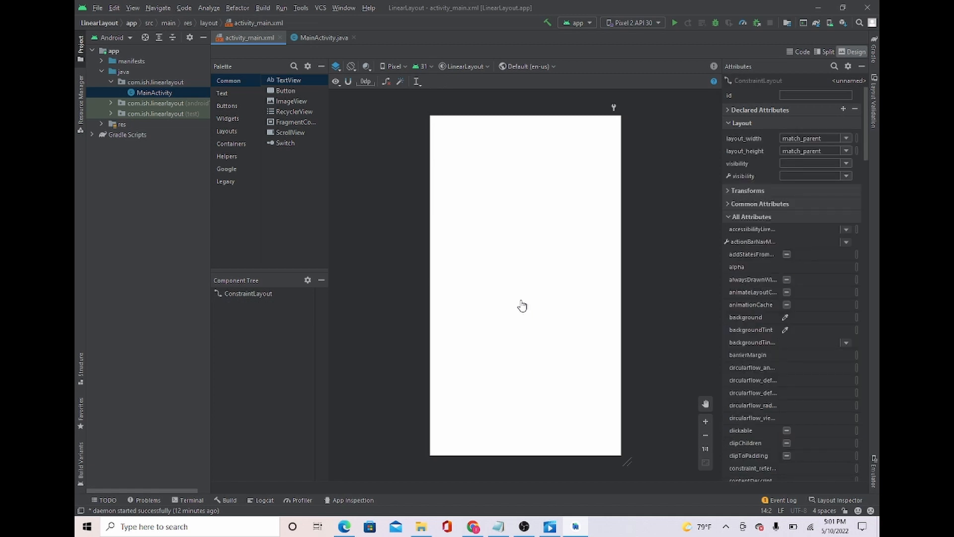
mouse_move(235, 132)
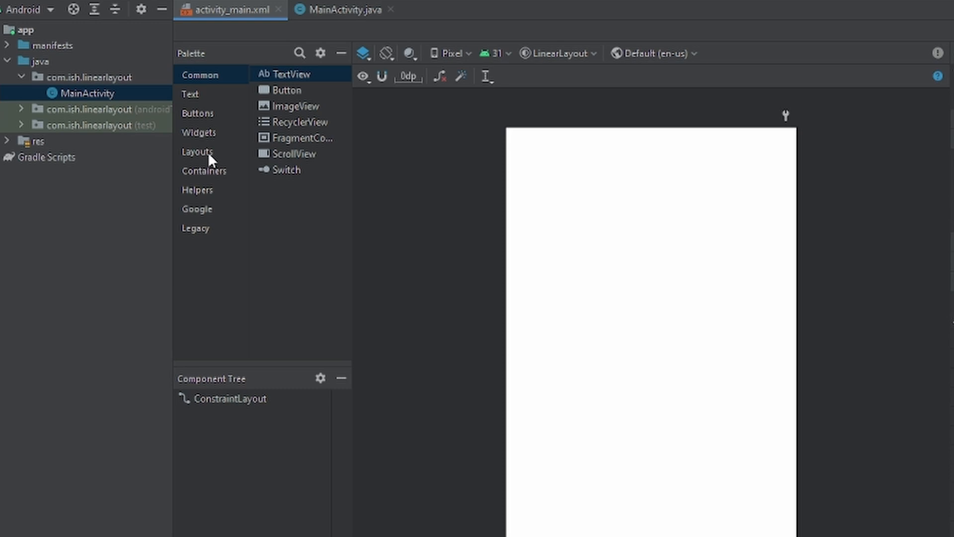
- Add a 409dp by 729dp vertical LinearLayout with its bottom constrained to the parent
click(198, 152)
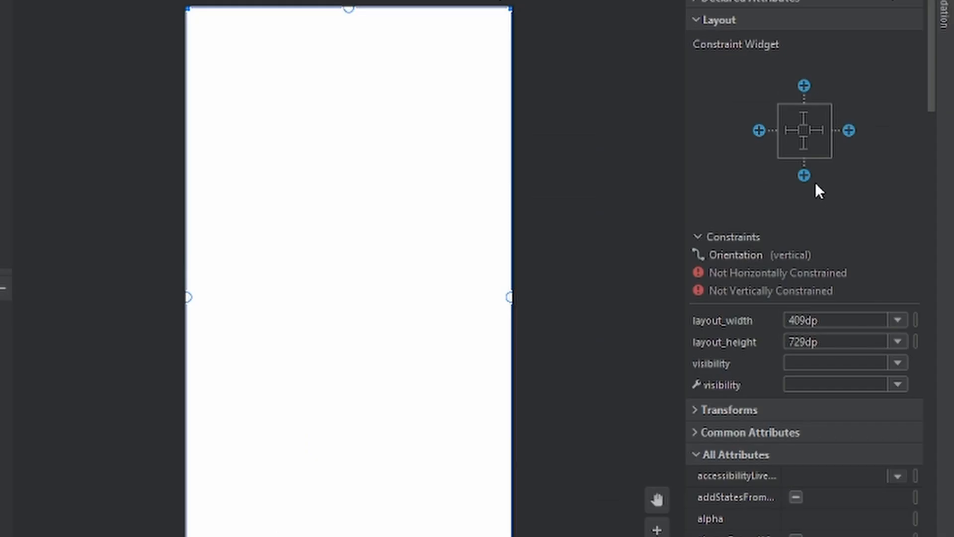
mouse_move(803, 176)
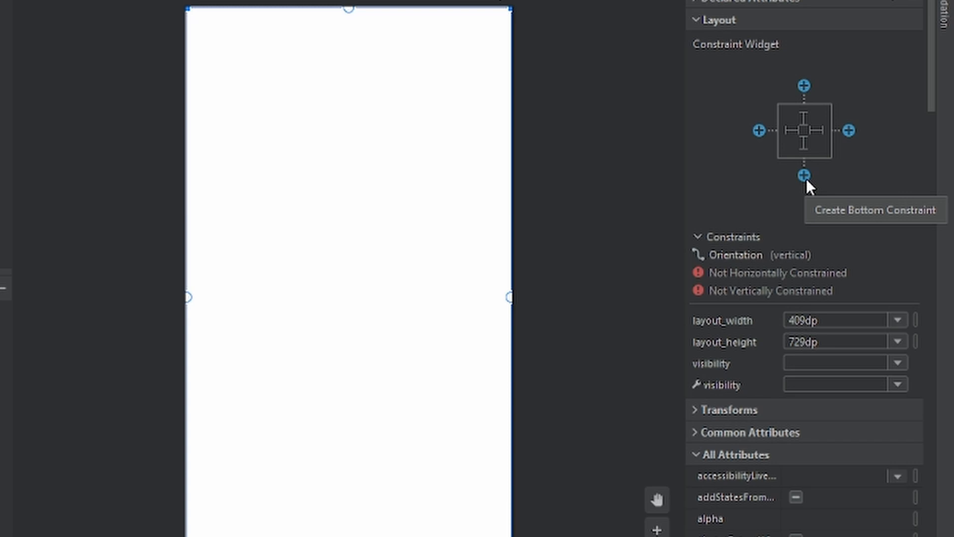
click(803, 176)
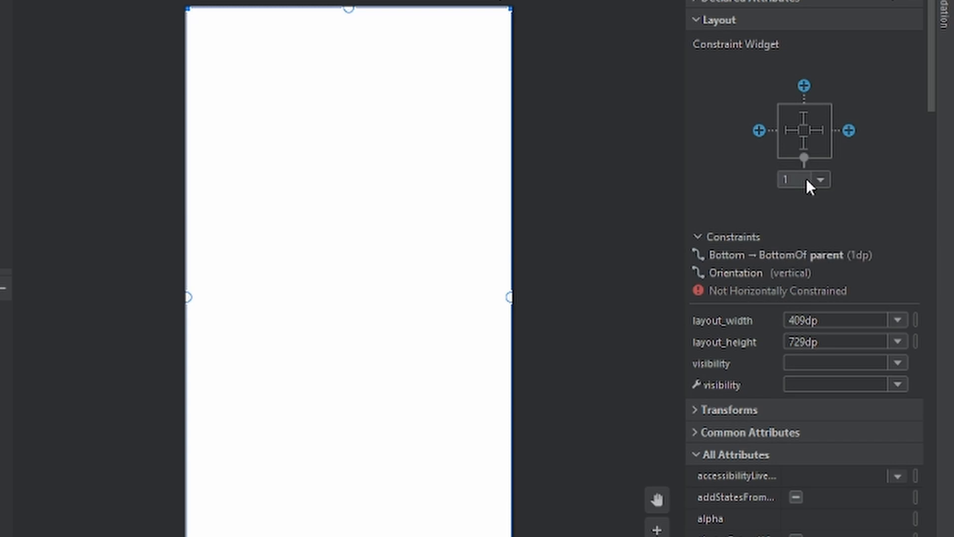
mouse_move(869, 172)
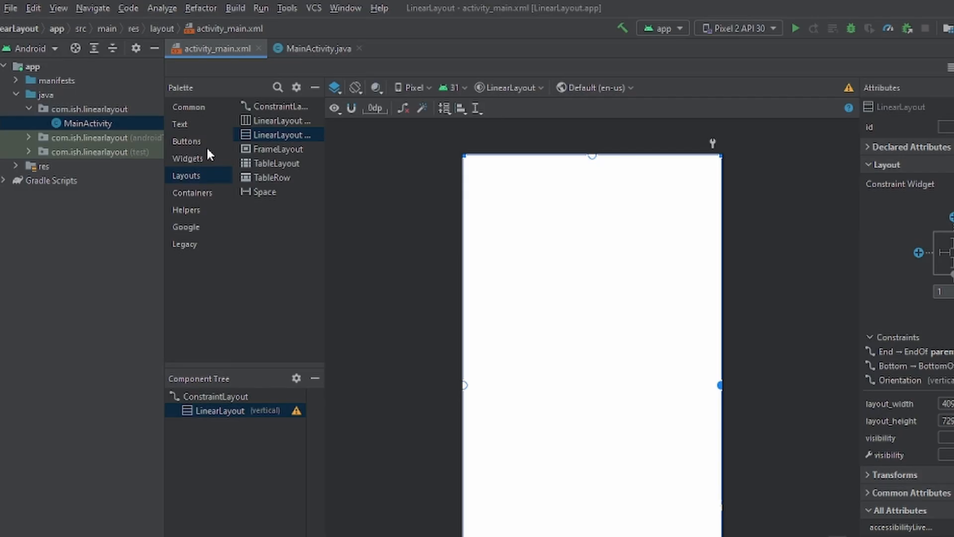
- Stack three full-width buttons (button, button2, button3) inside the vertical LinearLayout
click(187, 140)
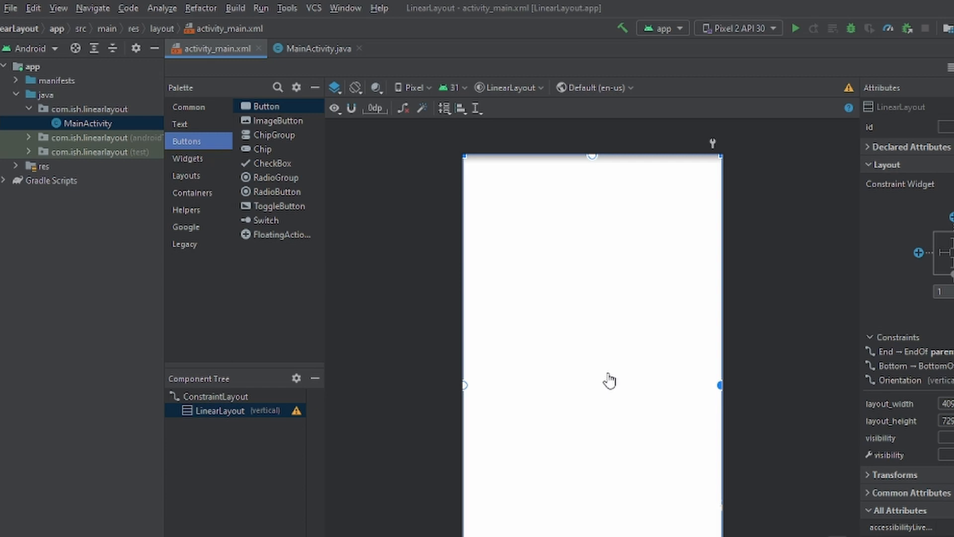
click(187, 176)
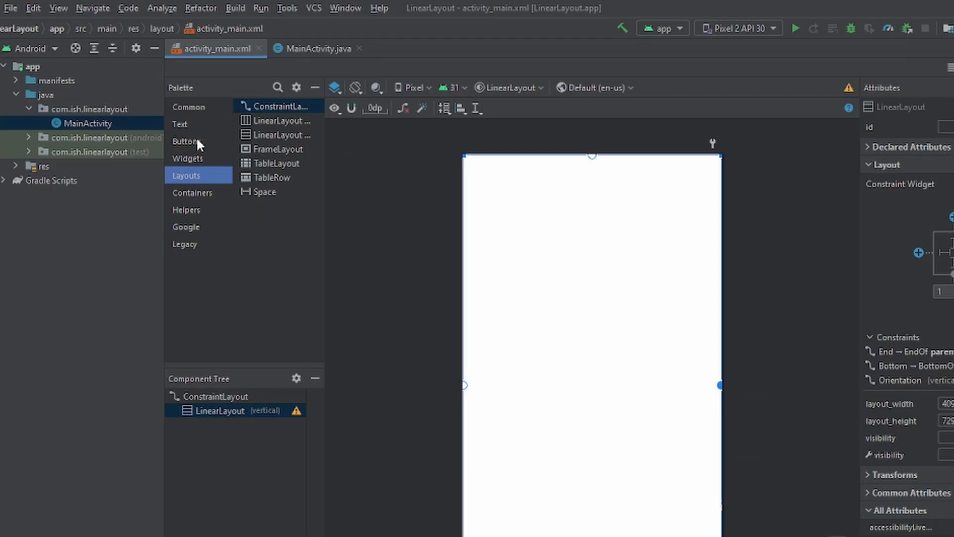
click(185, 141)
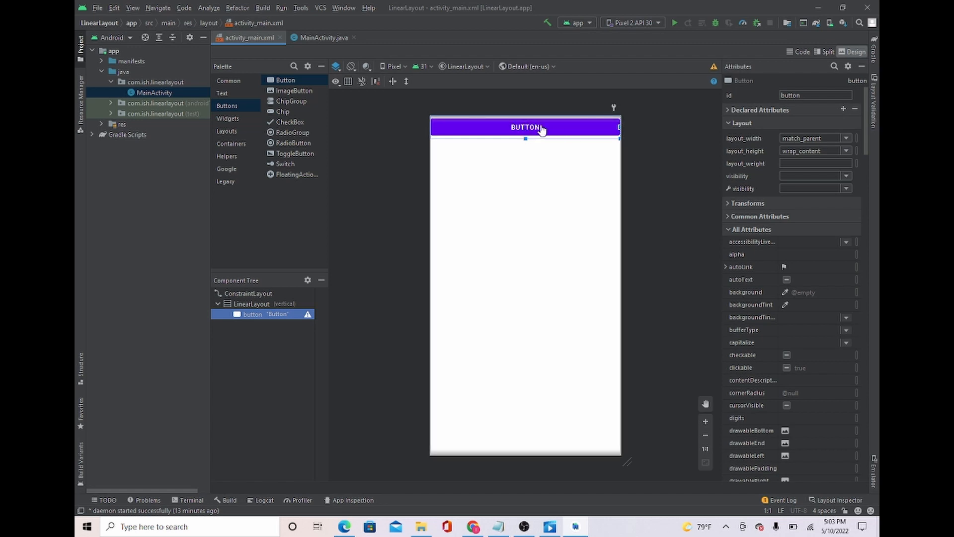
click(252, 304)
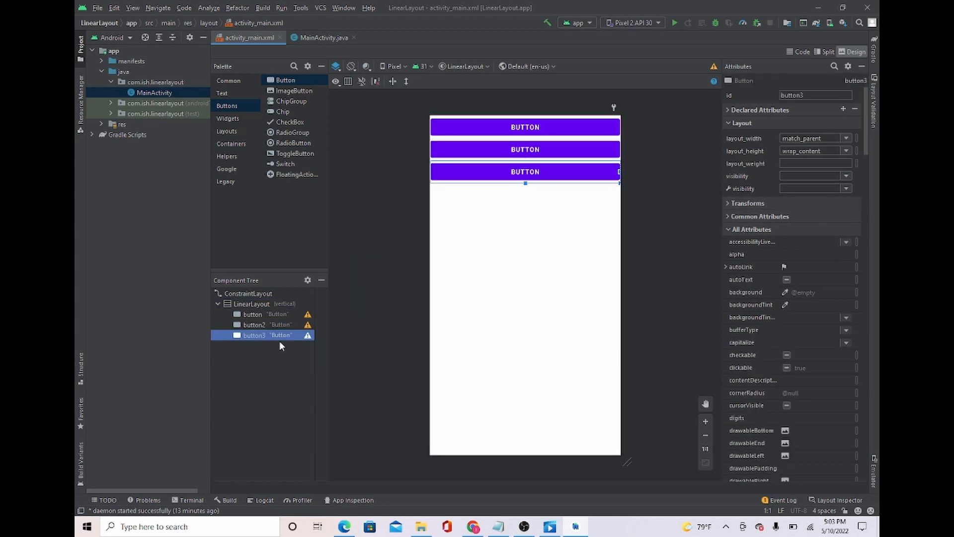
mouse_move(428, 225)
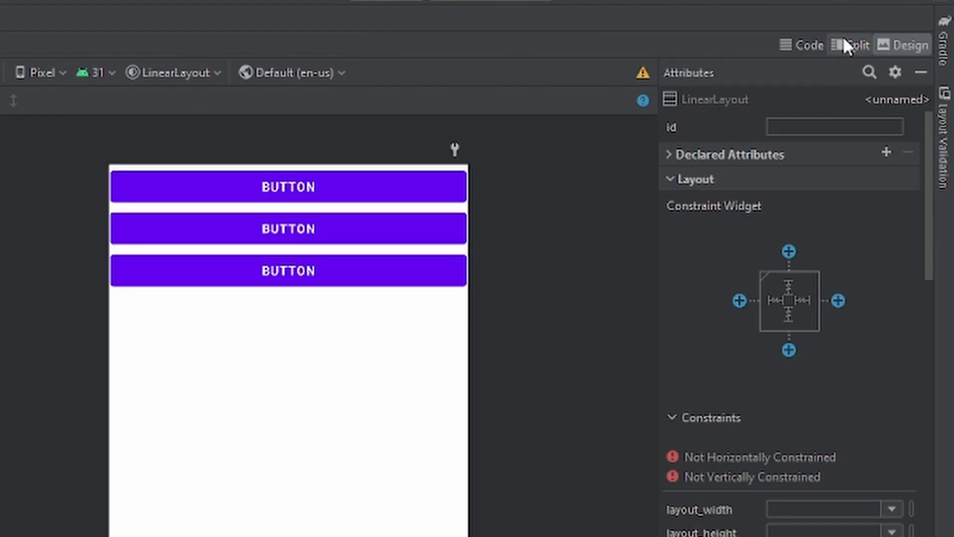
- In Split view, delete the vertical LinearLayout and its three buttons
click(824, 51)
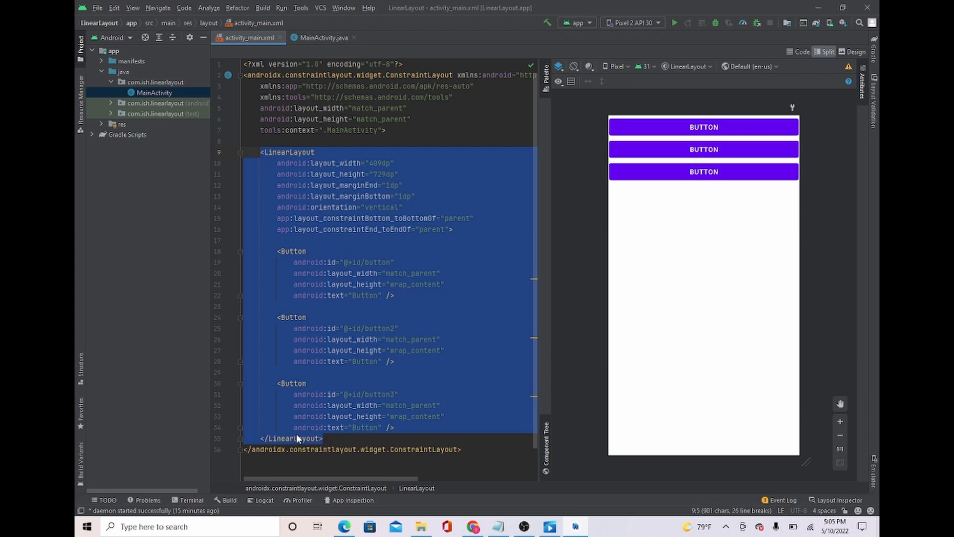
mouse_move(426, 352)
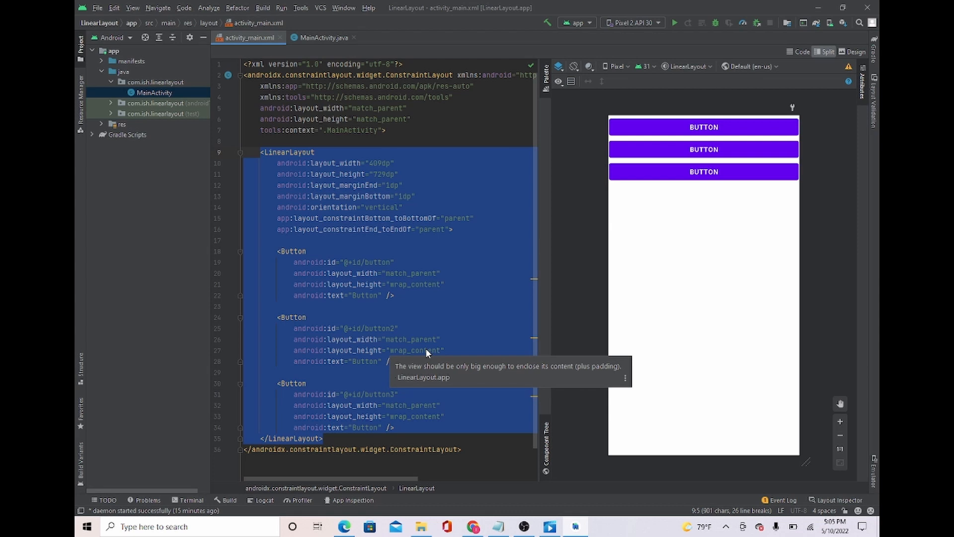
key(Delete)
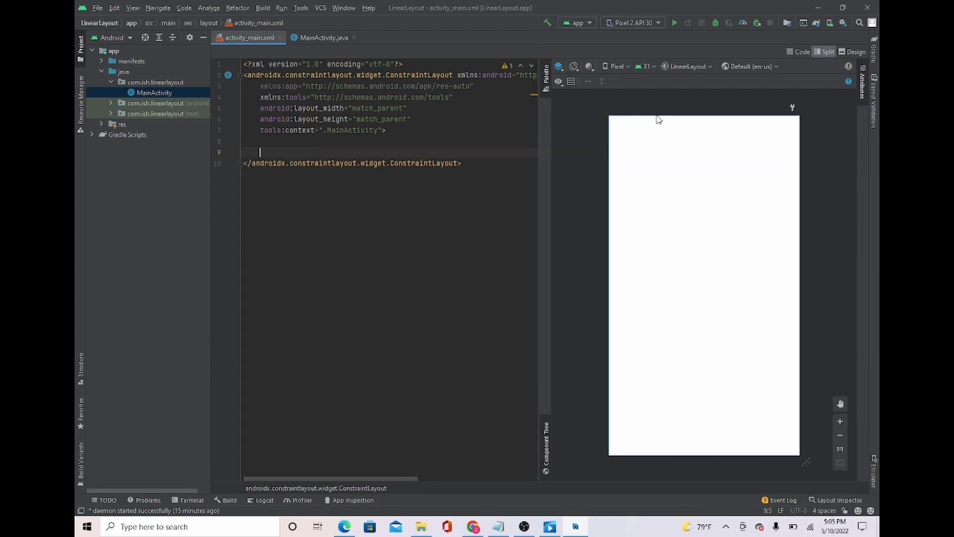
mouse_move(777, 103)
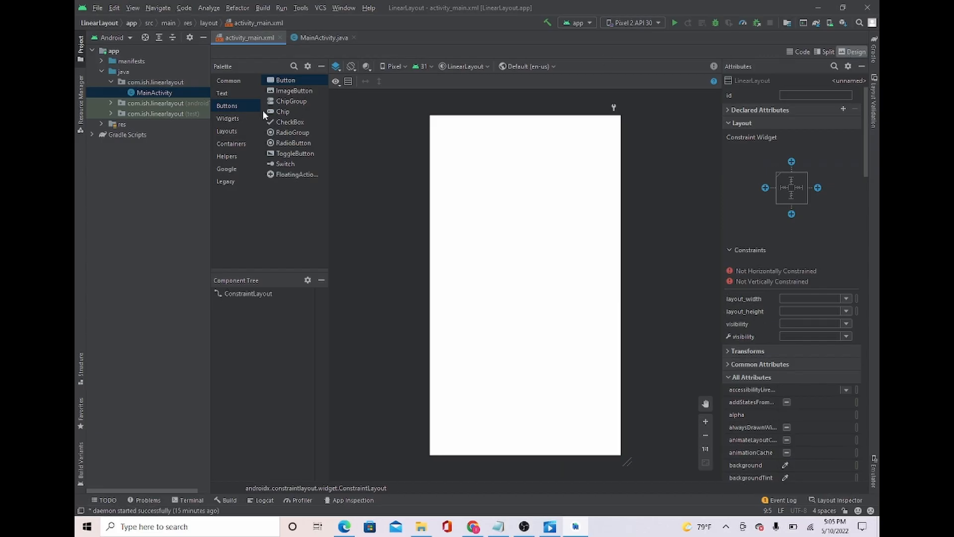
- Add a 409dp by 729dp horizontal LinearLayout constrained to all four parent edges
click(226, 131)
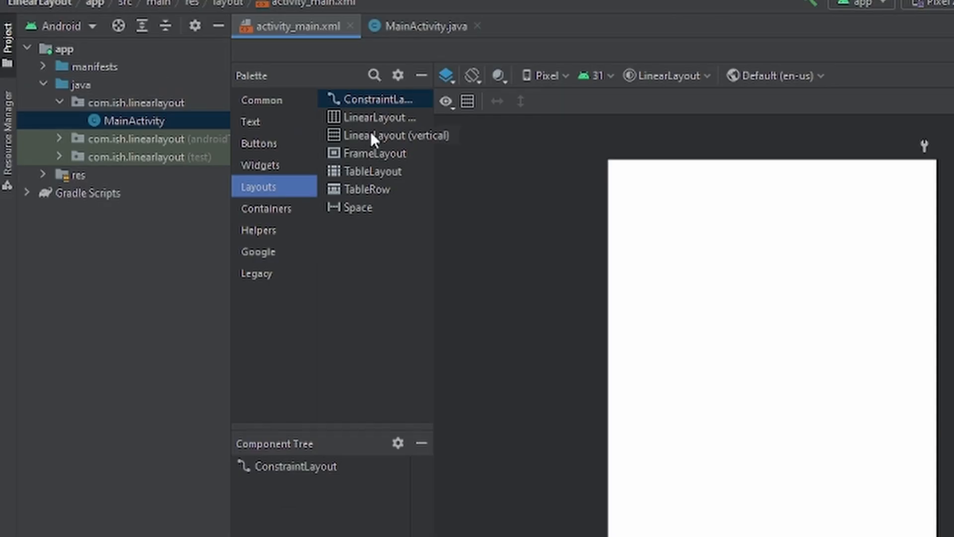
mouse_move(374, 116)
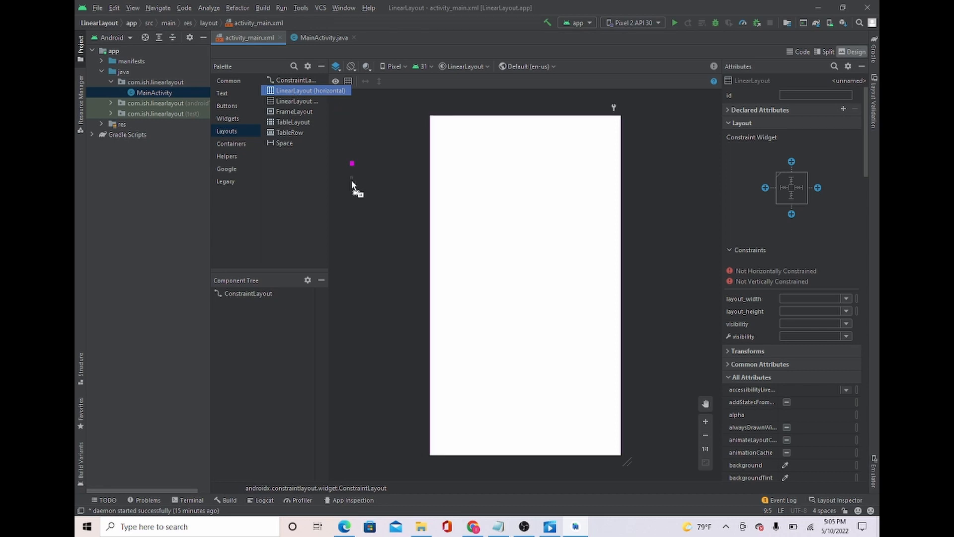
click(525, 282)
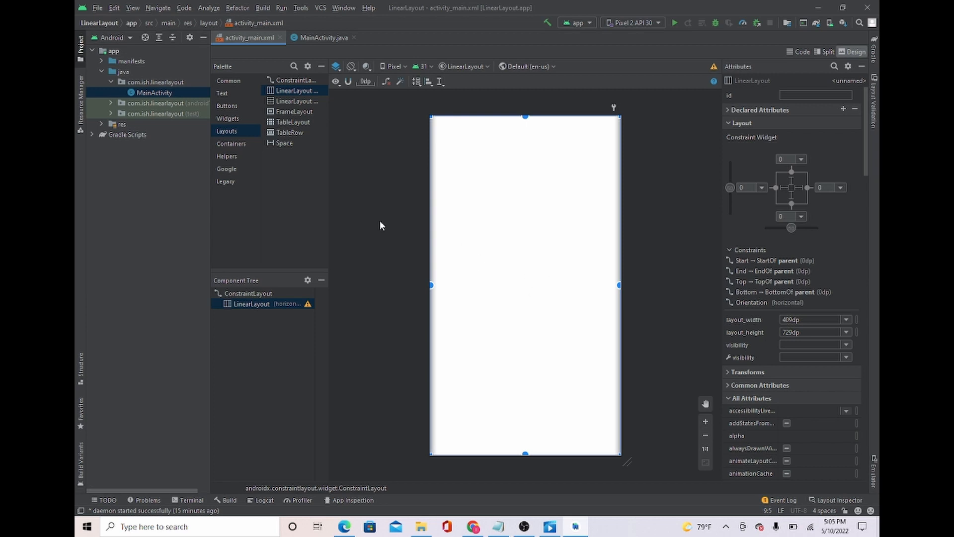
click(227, 106)
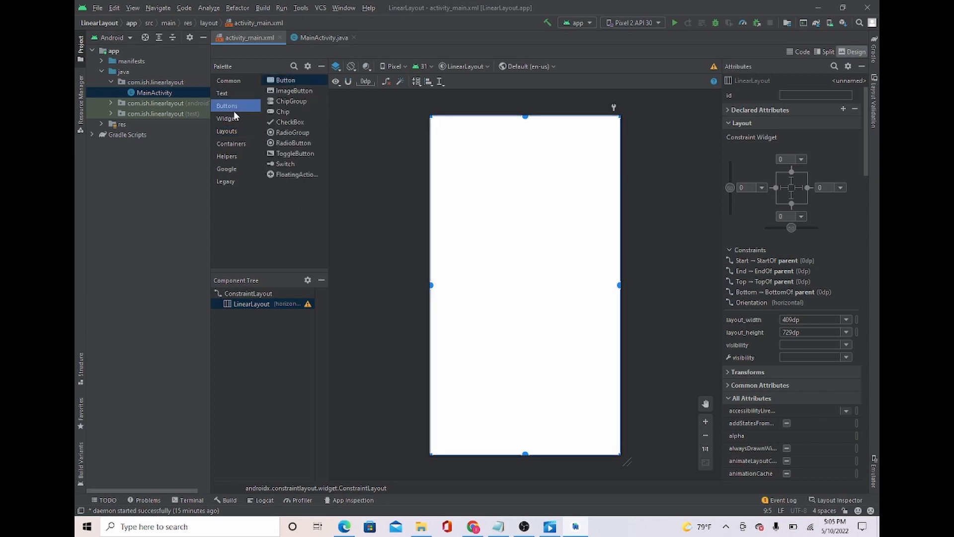
mouse_move(286, 79)
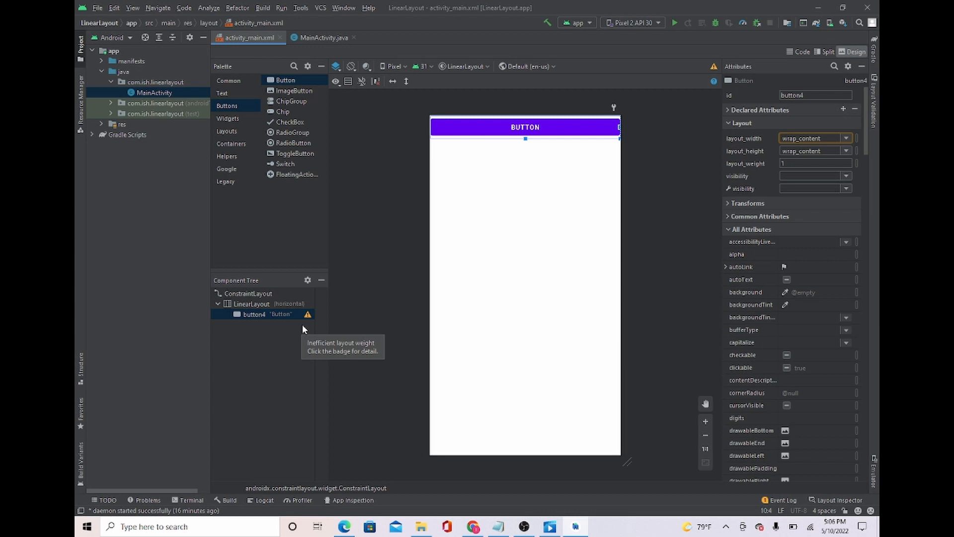
mouse_move(303, 328)
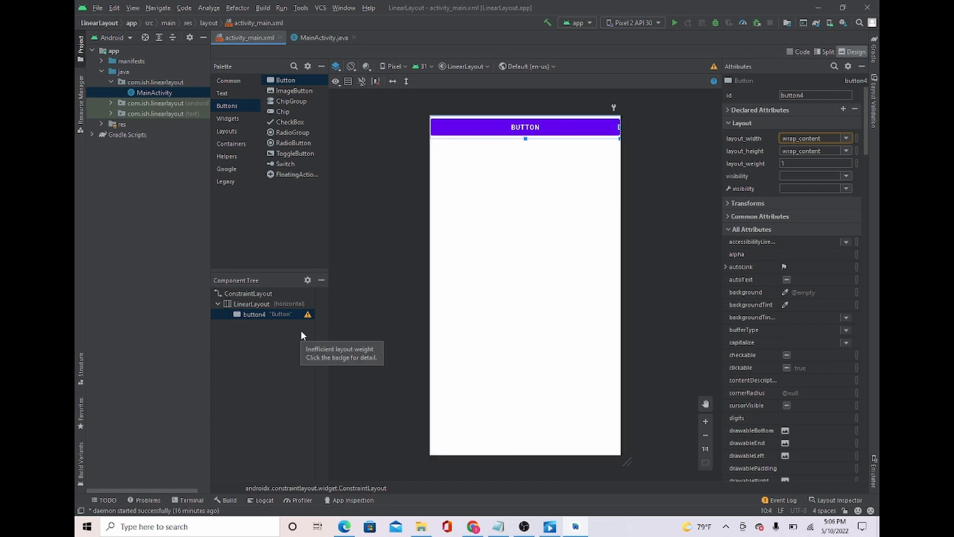
mouse_move(294, 82)
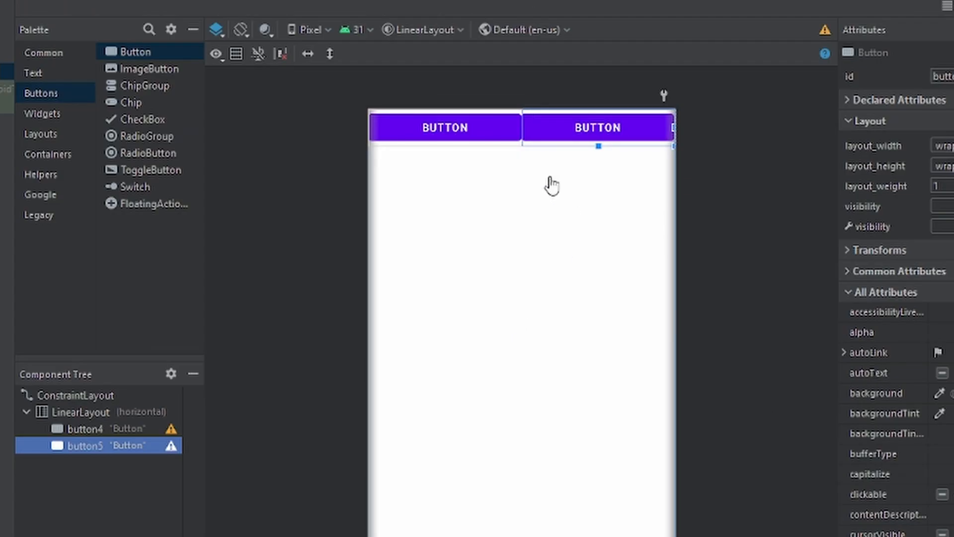
mouse_move(627, 137)
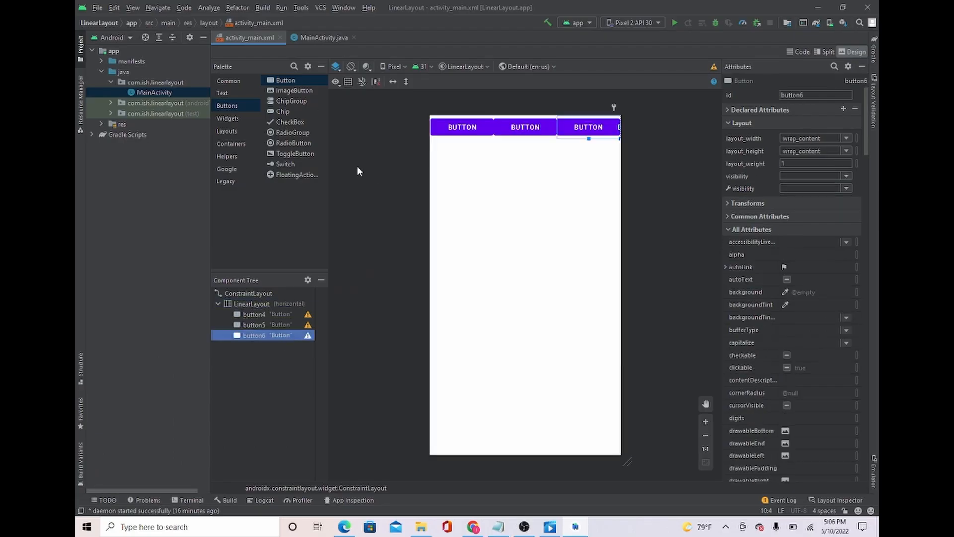
- Deselect to review button4, button5 and button6 sitting side by side in the row
click(250, 303)
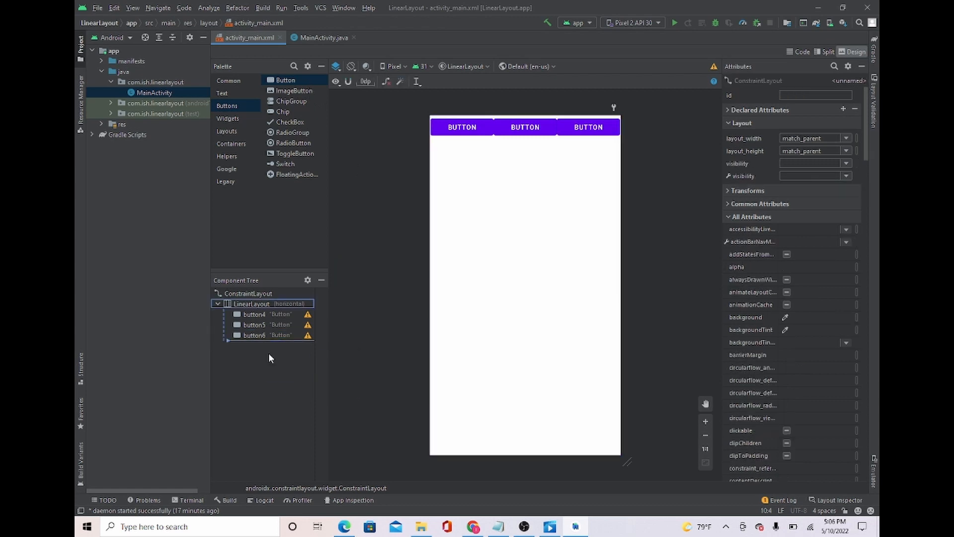